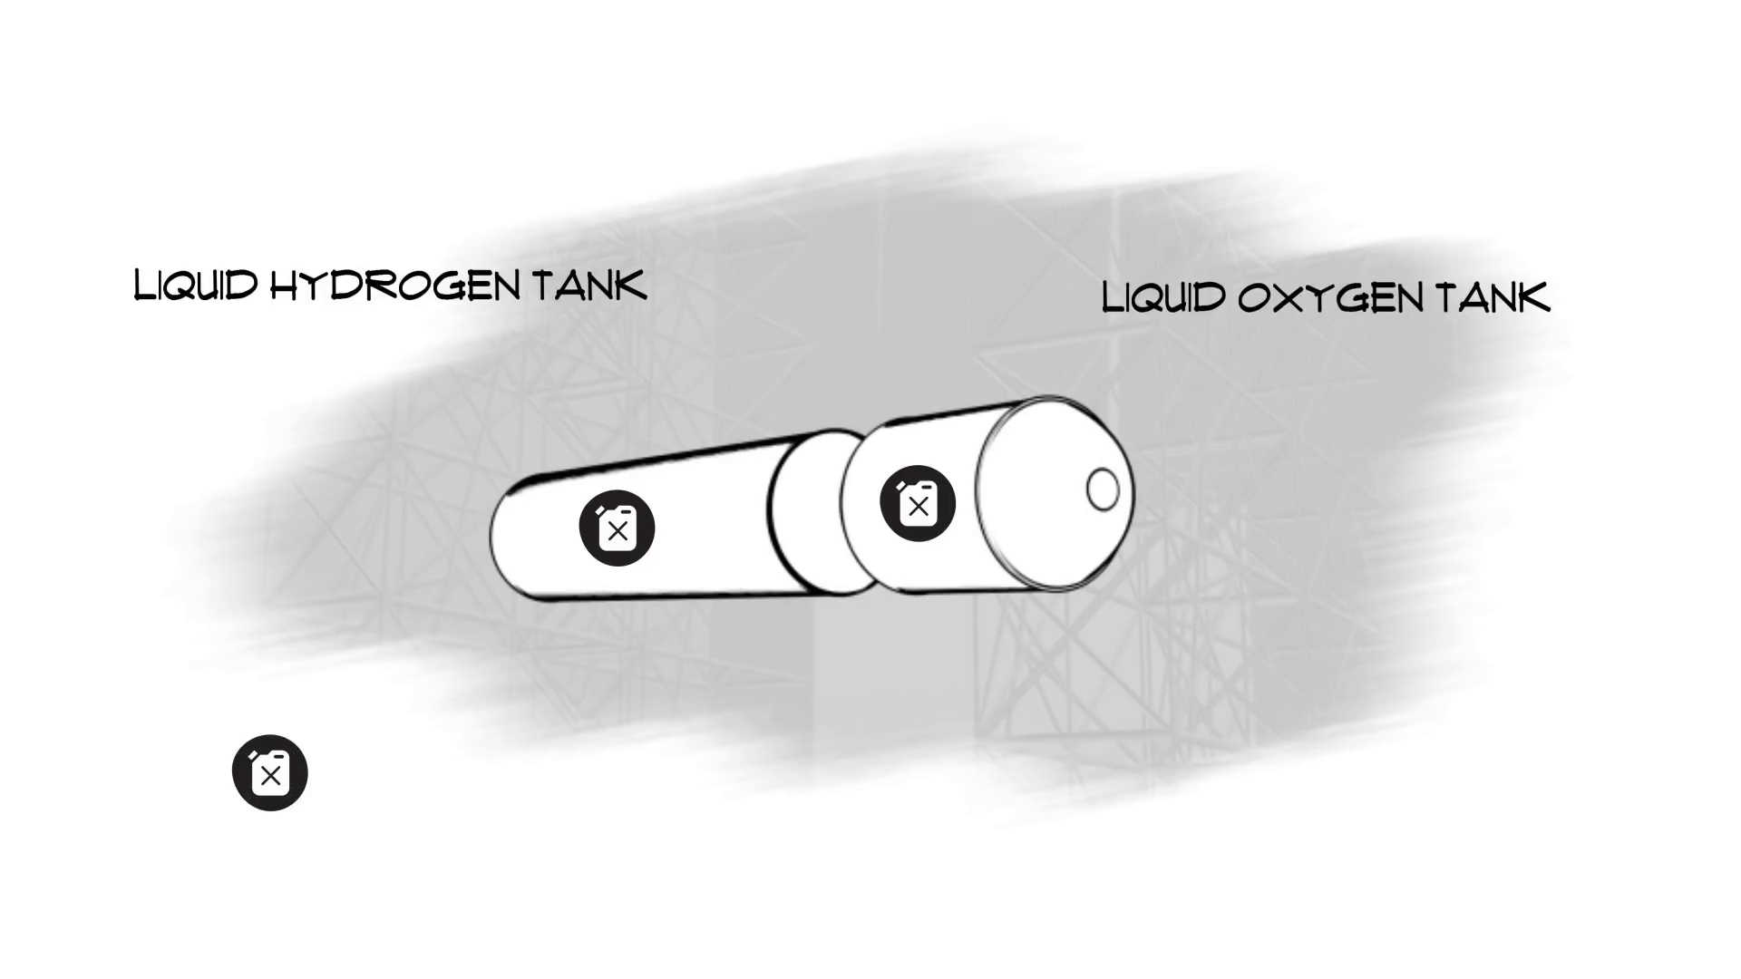
pyautogui.write('733,000 GALLONS OF')
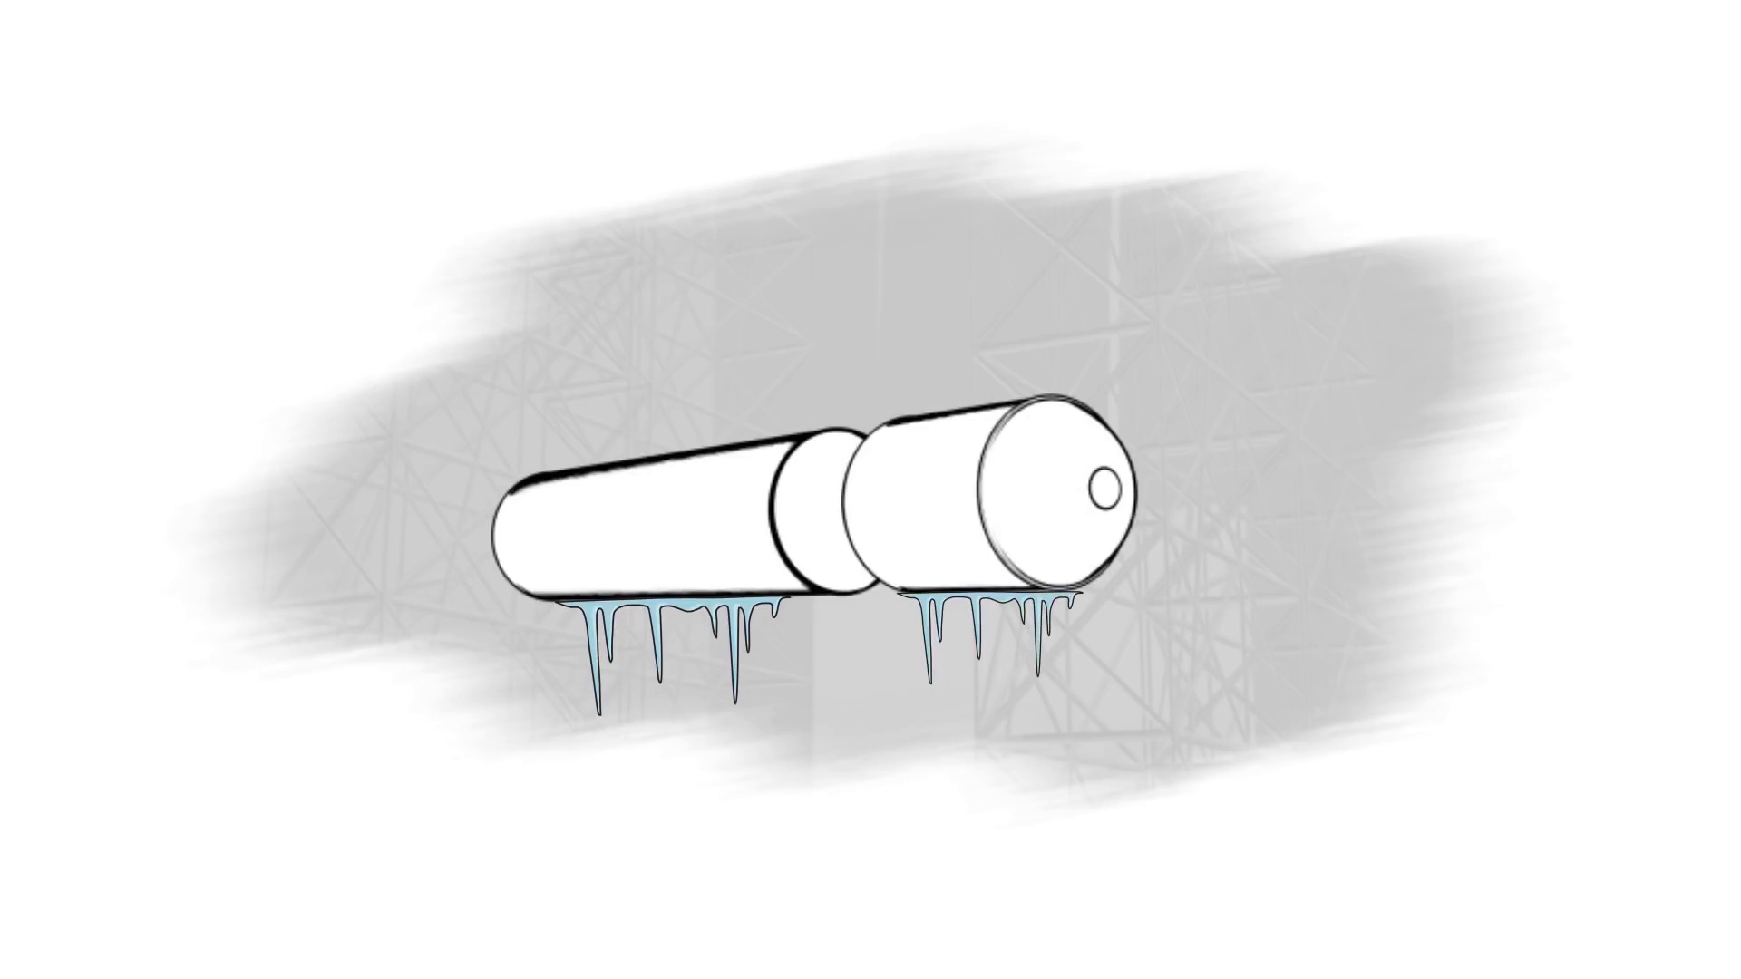
pyautogui.write('-6"l')
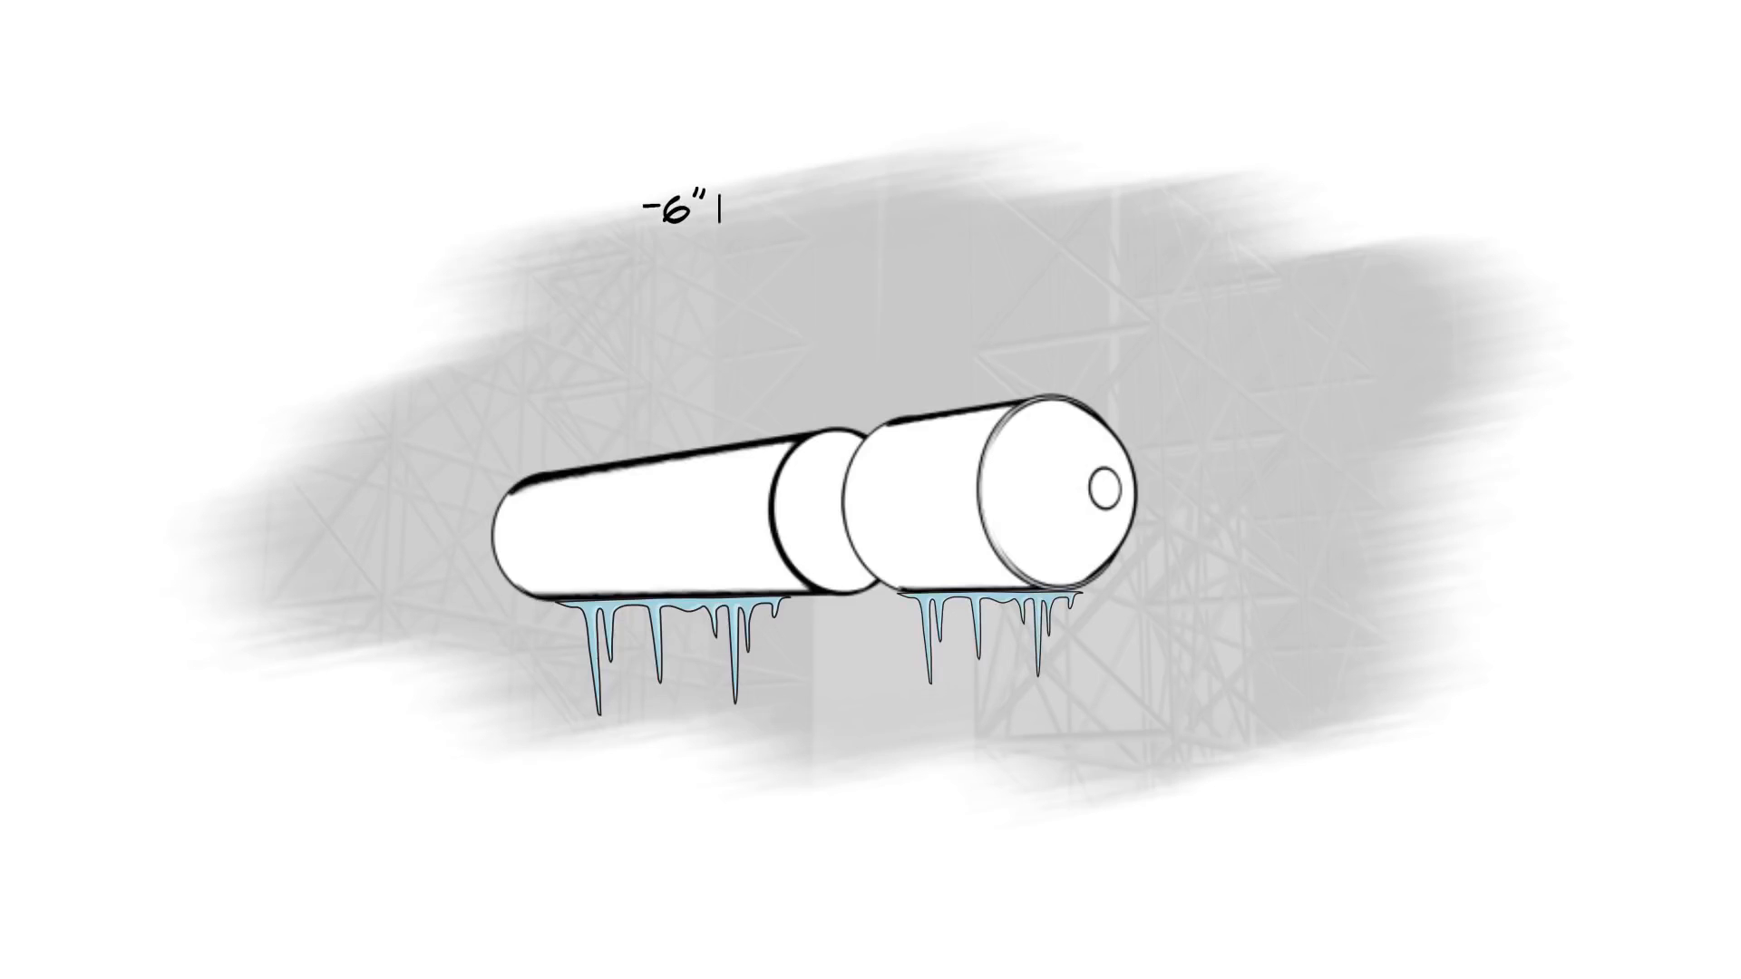